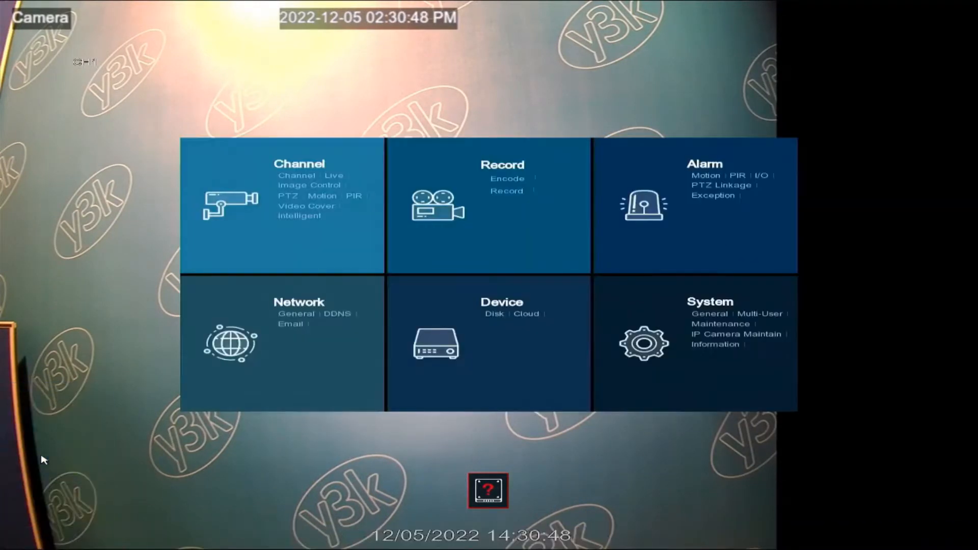
mouse_move(299, 216)
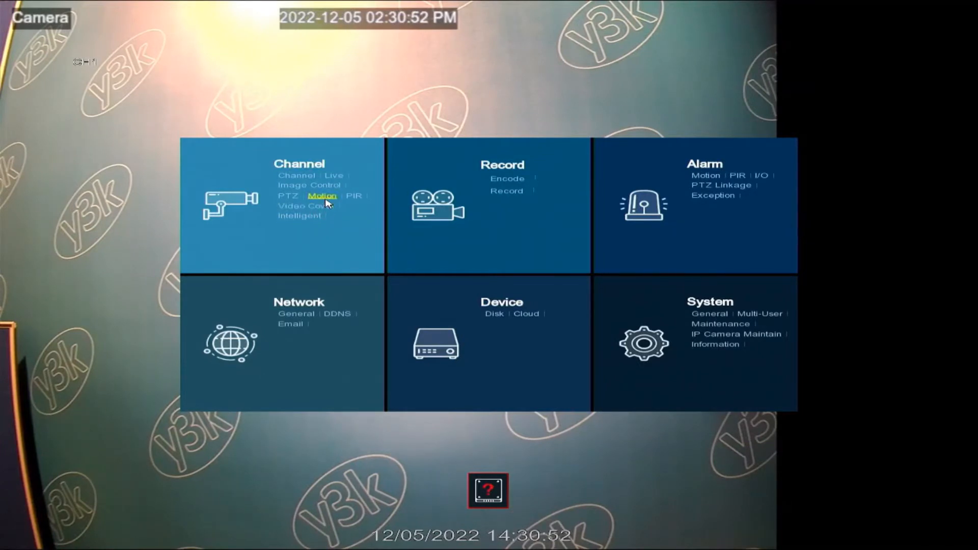
- Go to the Channel Motion settings page listing CH1 with detection off at sensitivity 3
left_click(323, 196)
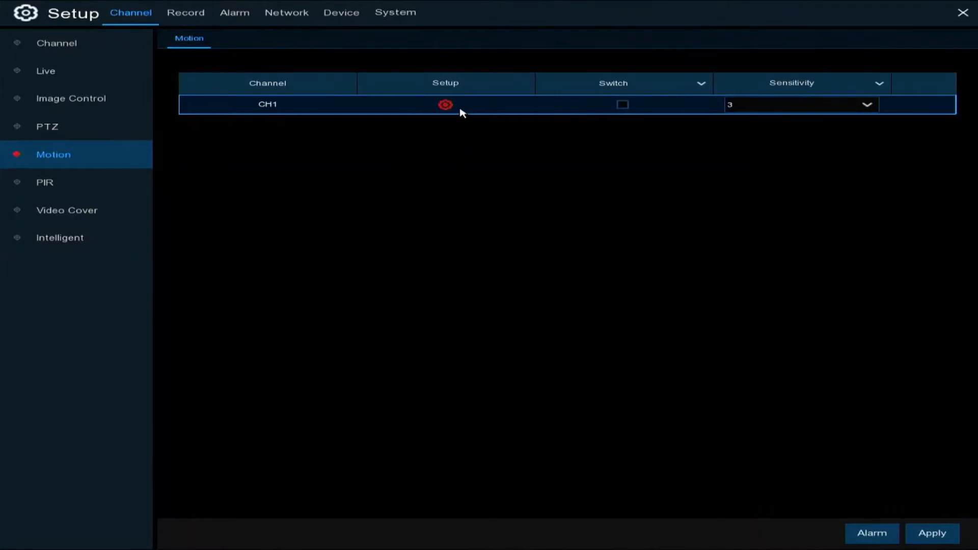
- Mark the entire CH1 camera grid as the motion detection area via Select All
left_click(445, 104)
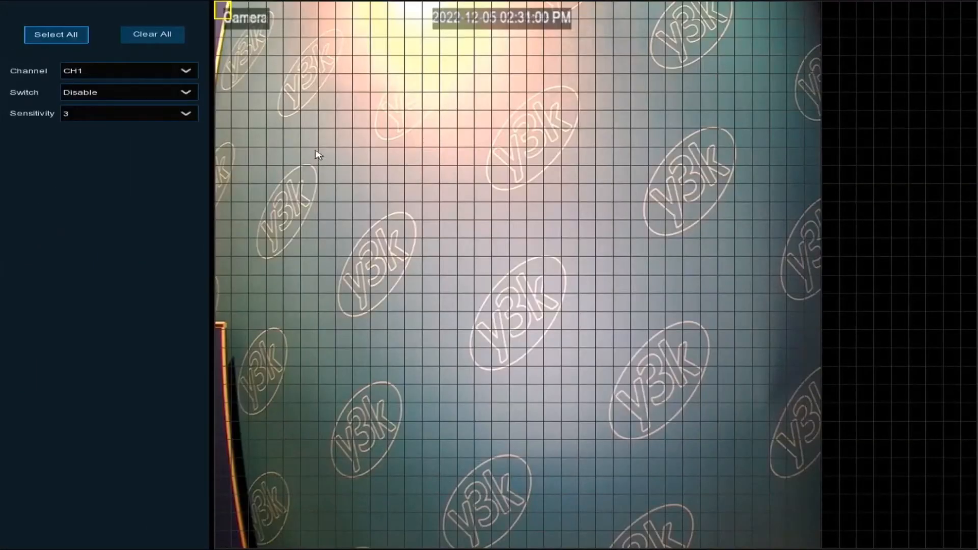
mouse_move(276, 70)
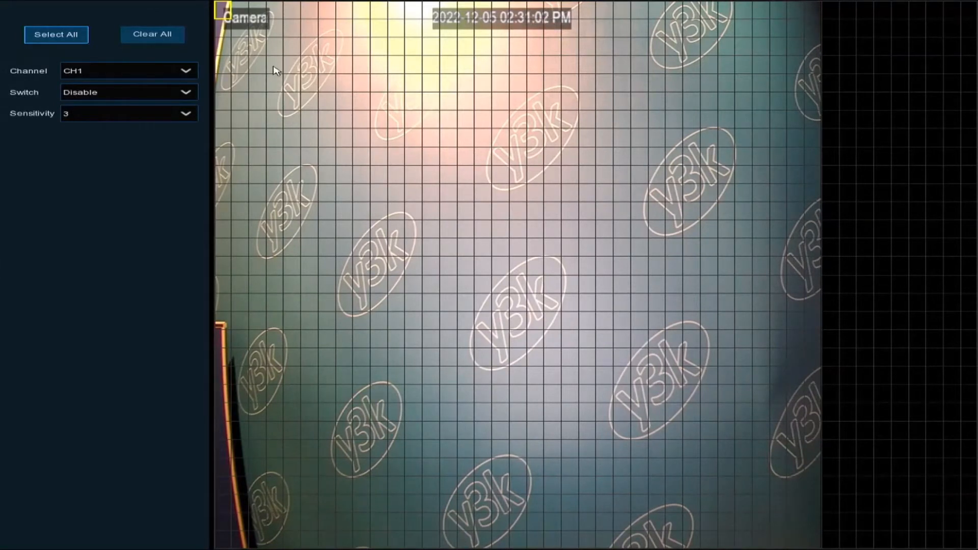
mouse_move(222, 15)
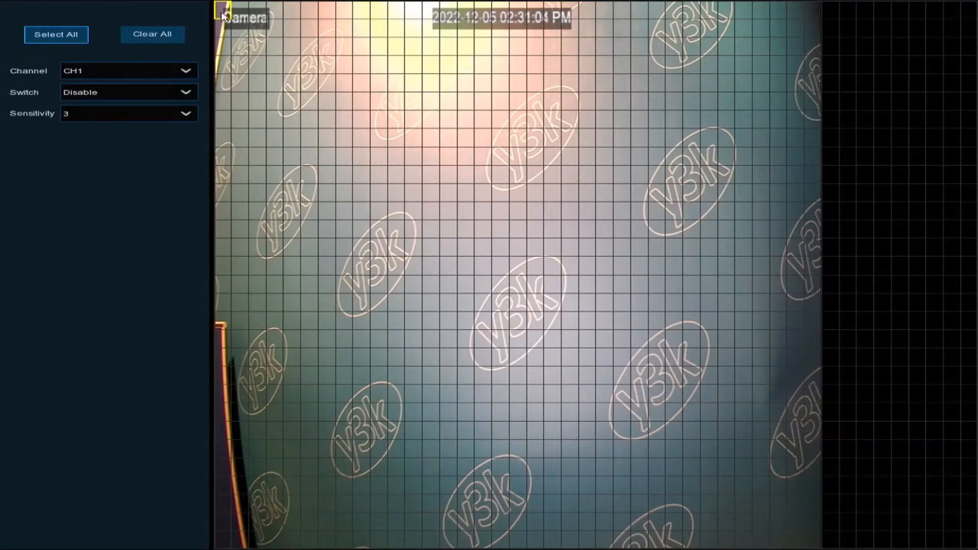
left_click(56, 34)
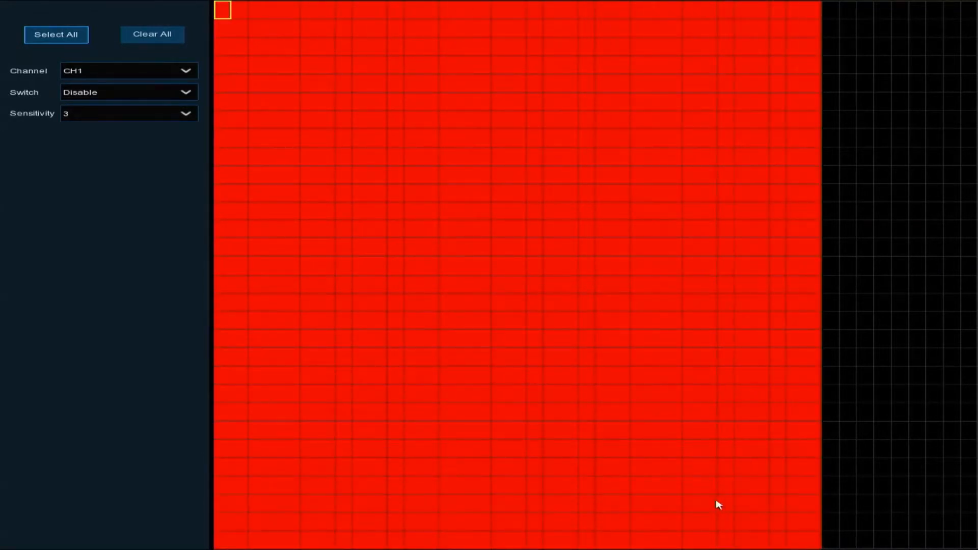
mouse_move(238, 234)
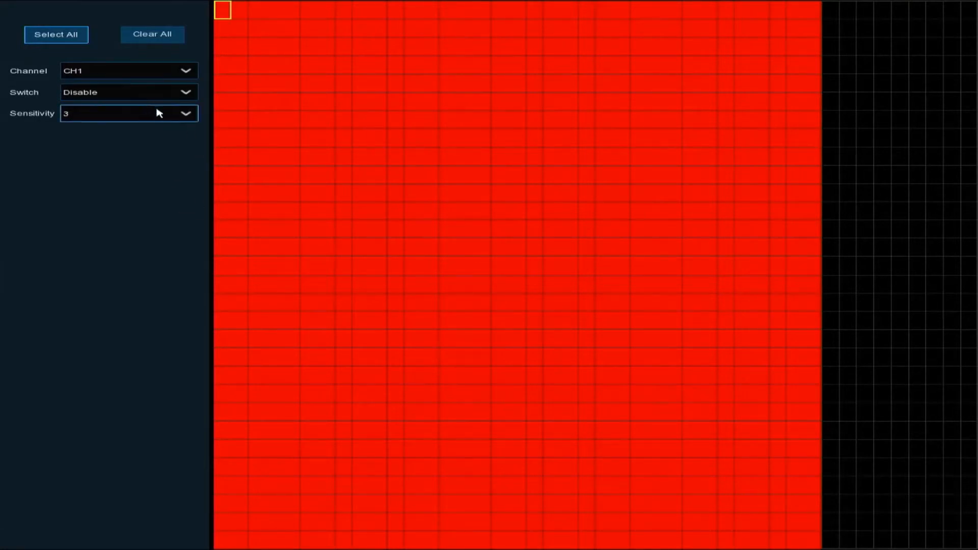
- Enable CH1 motion detection at sensitivity 4, apply it and confirm the success notice
left_click(129, 113)
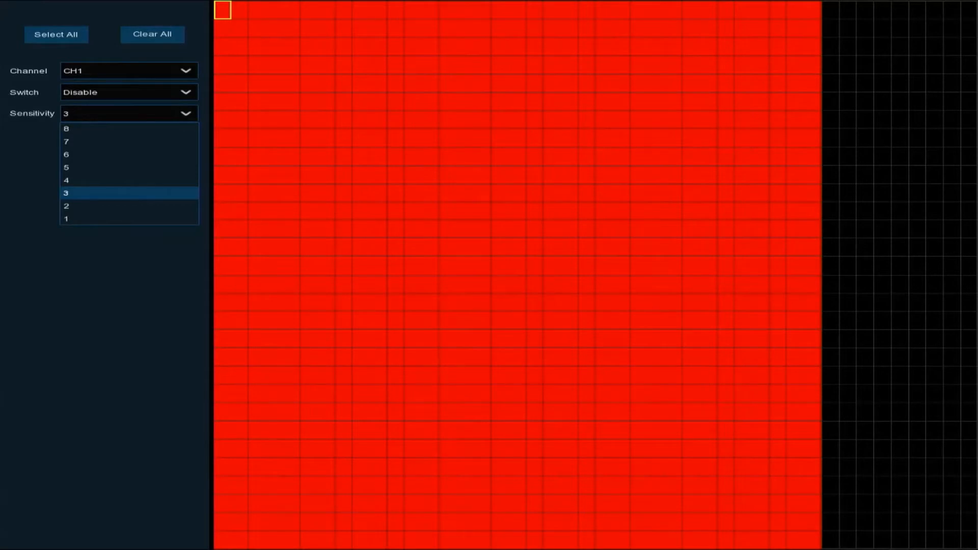
mouse_move(139, 100)
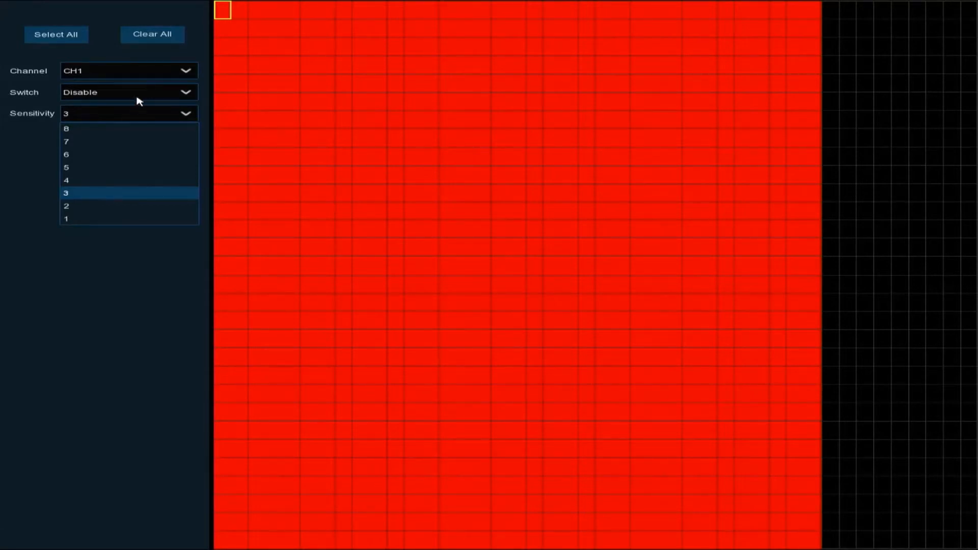
left_click(66, 179)
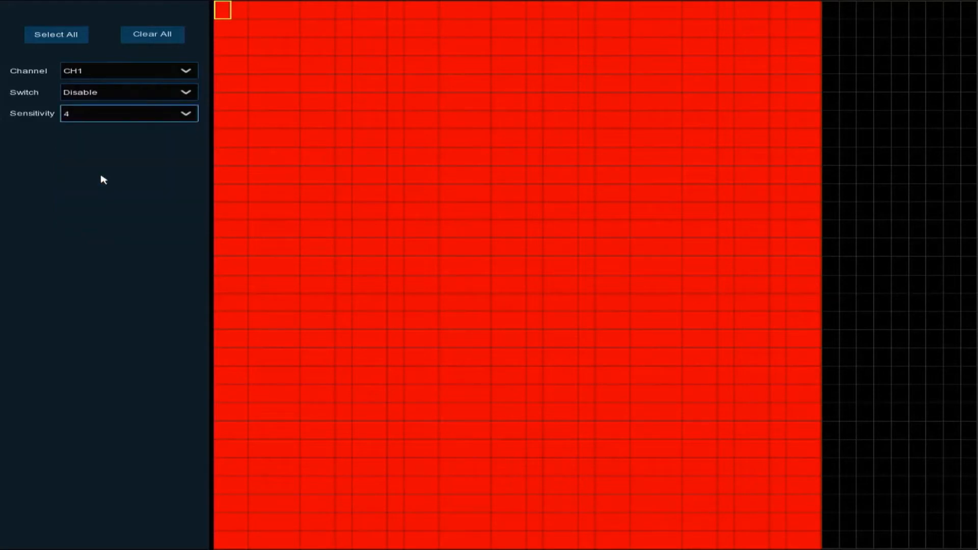
mouse_move(71, 152)
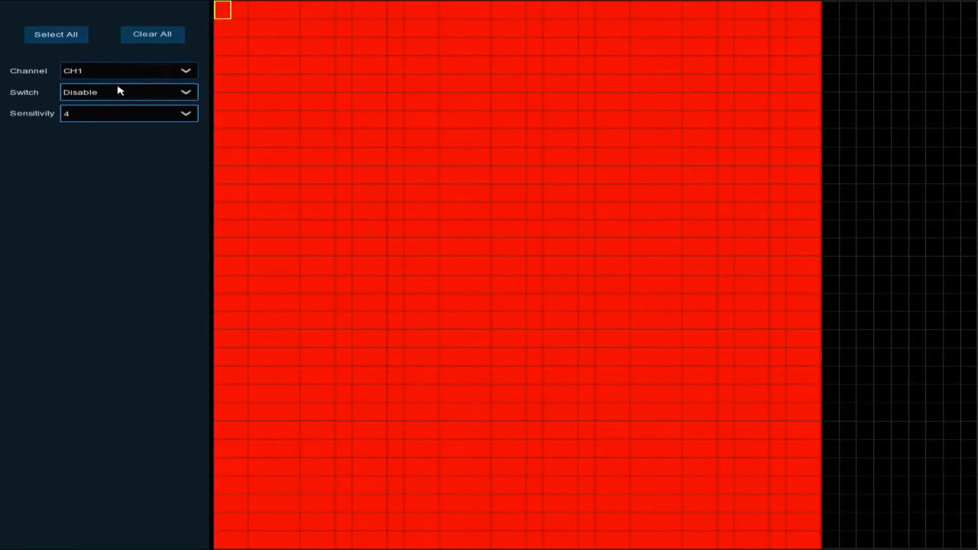
mouse_move(129, 97)
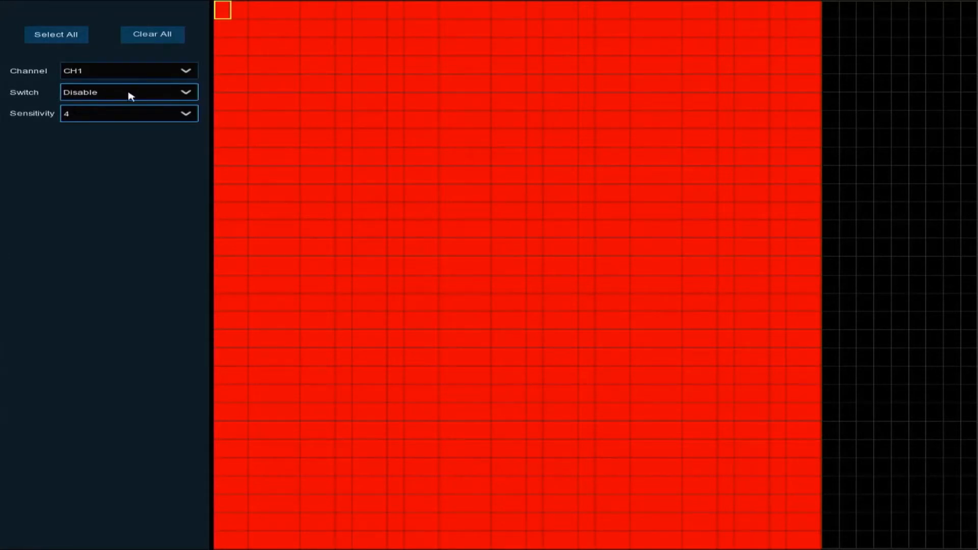
left_click(128, 92)
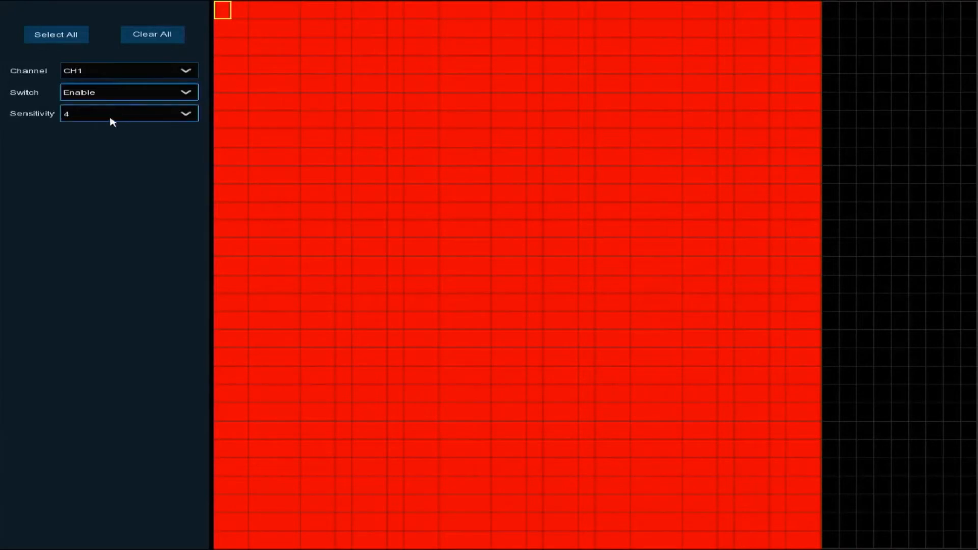
mouse_move(143, 188)
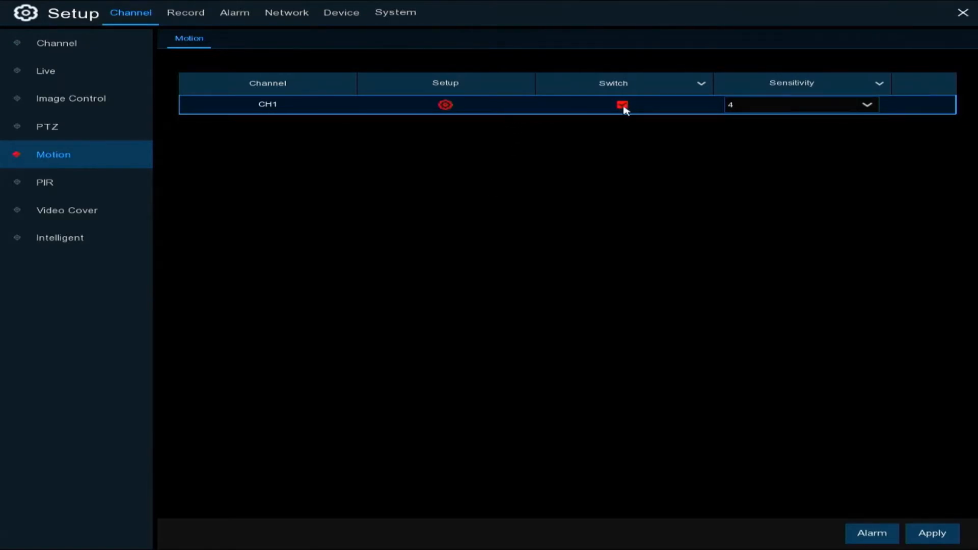
mouse_move(908, 528)
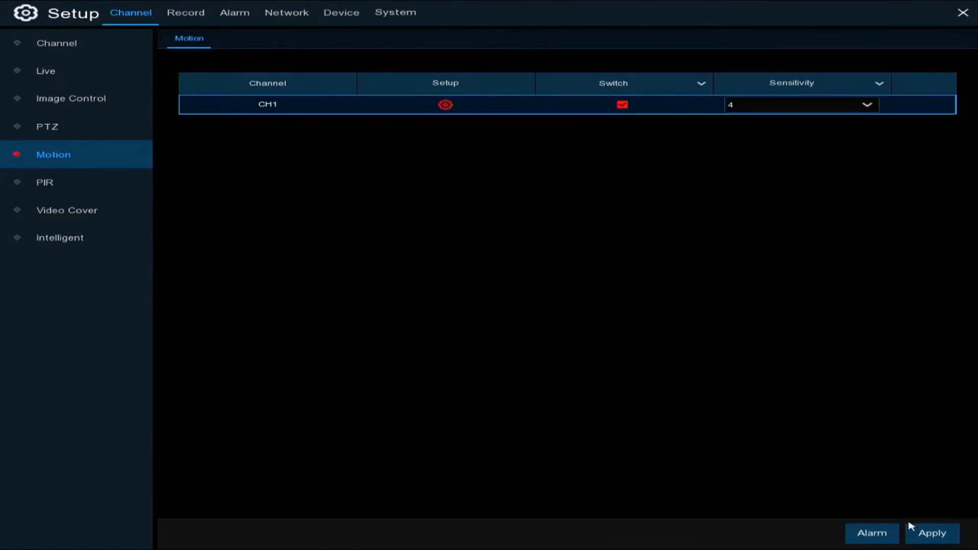
left_click(932, 533)
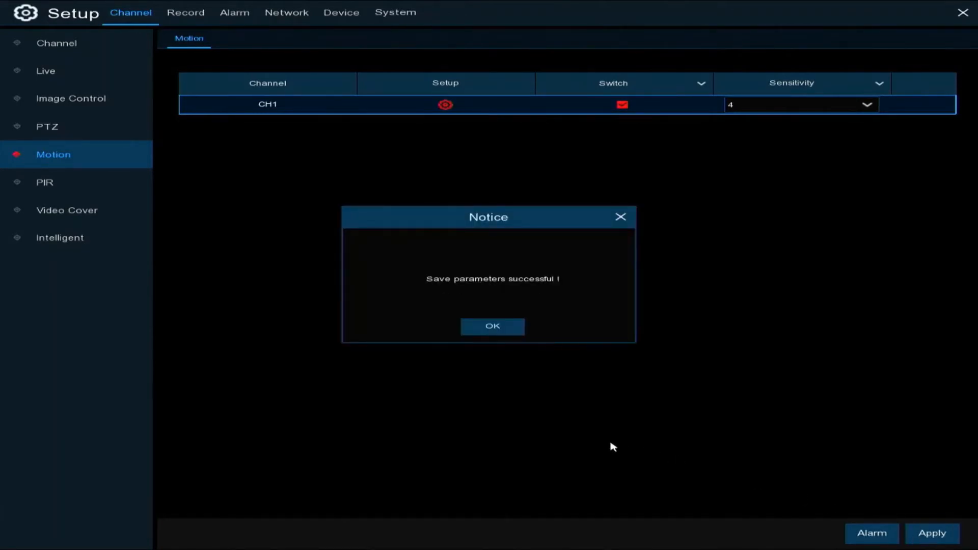
left_click(492, 327)
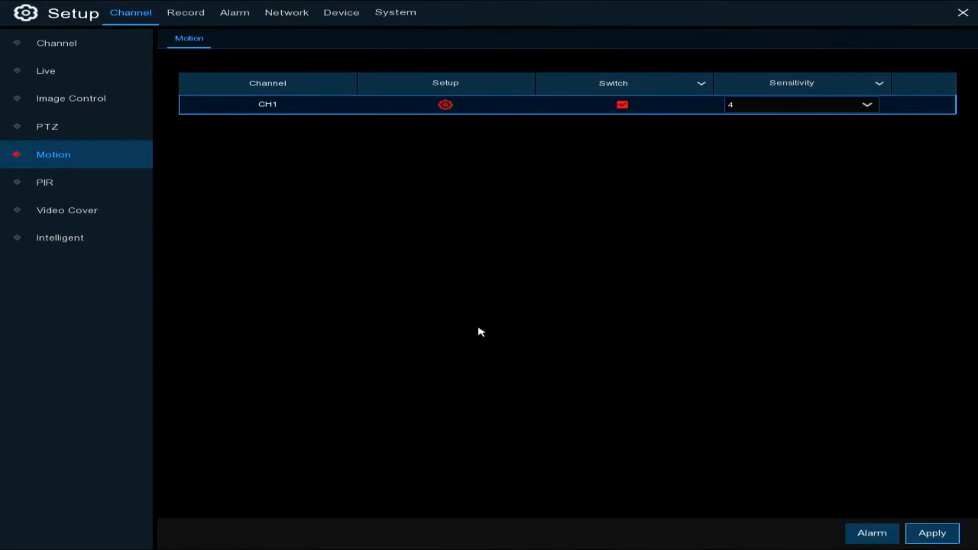
mouse_move(258, 157)
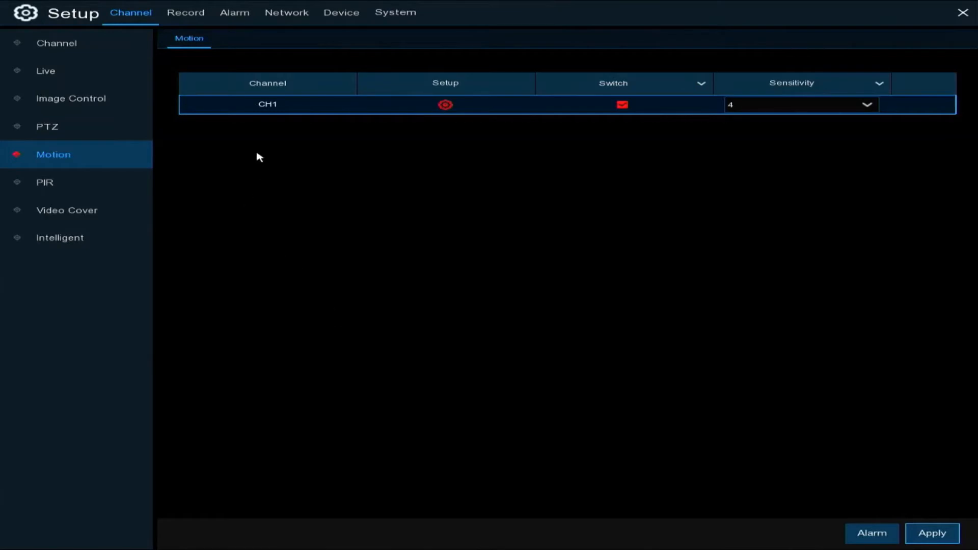
- Show CH1's weekly Record Schedule under Record, with normal recording all day every day
left_click(186, 13)
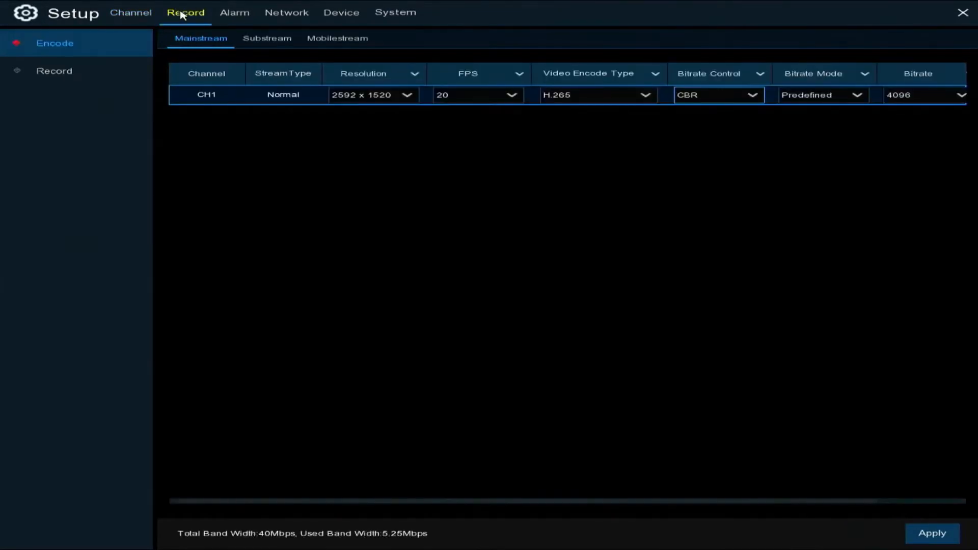
mouse_move(54, 70)
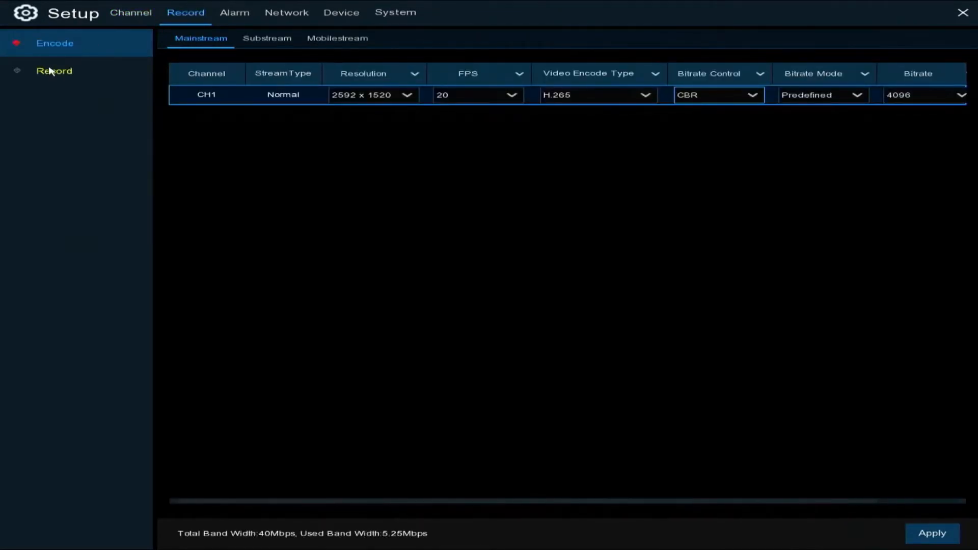
left_click(54, 71)
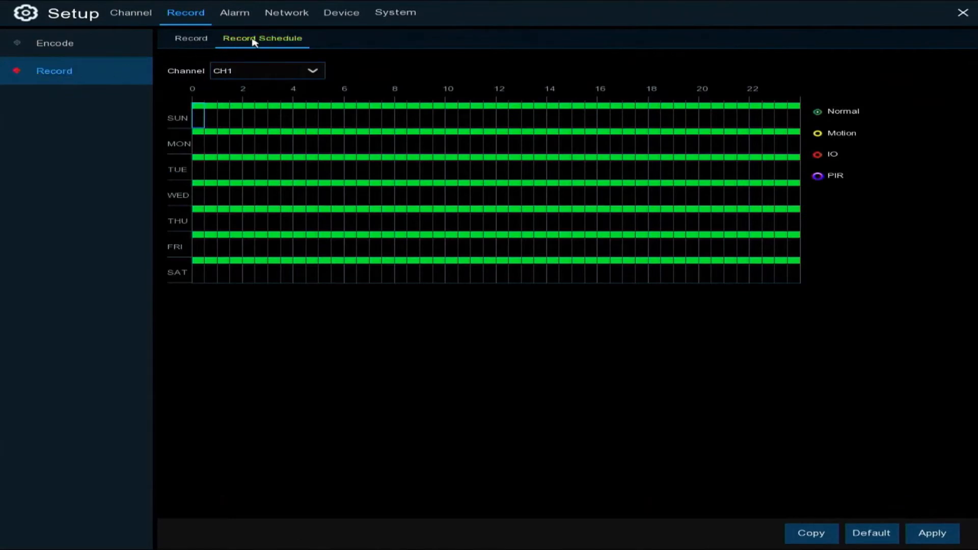
mouse_move(436, 107)
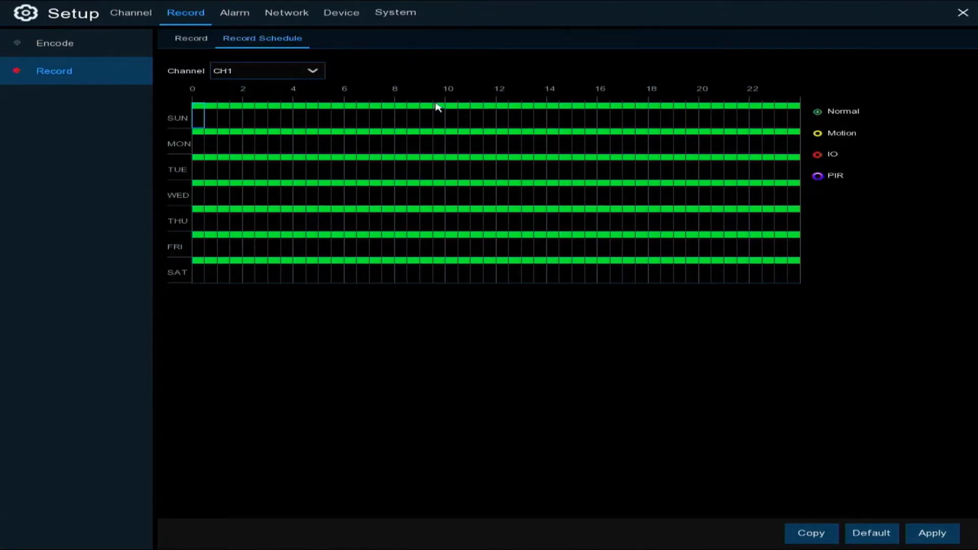
mouse_move(205, 116)
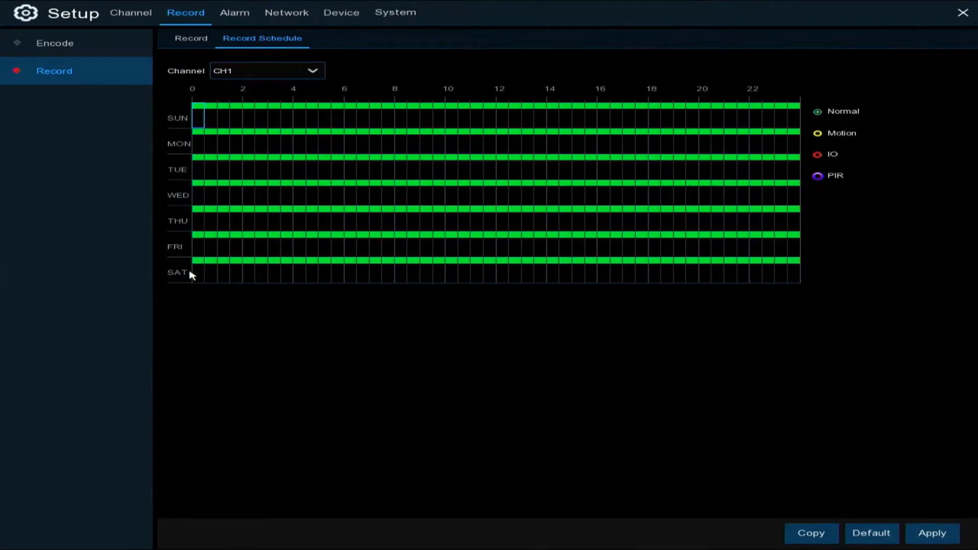
mouse_move(561, 122)
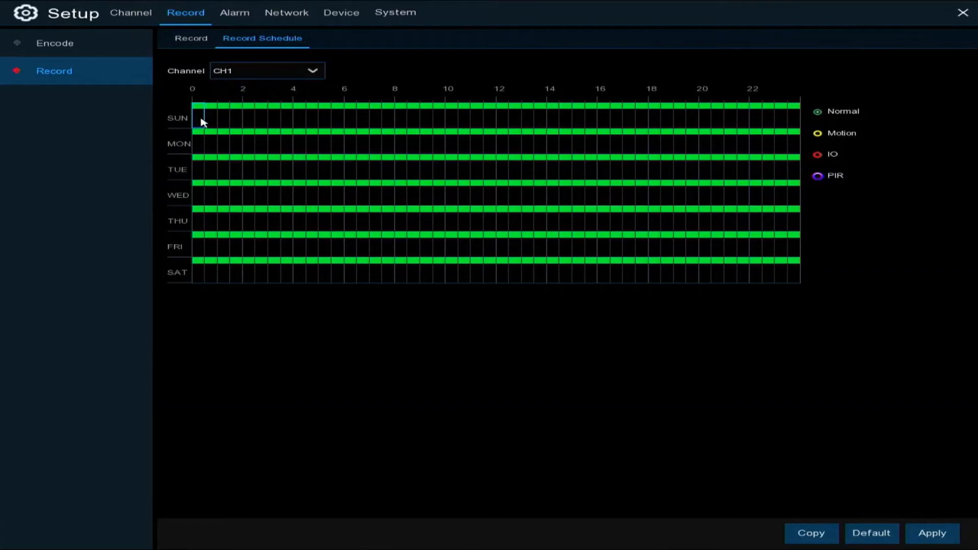
mouse_move(959, 109)
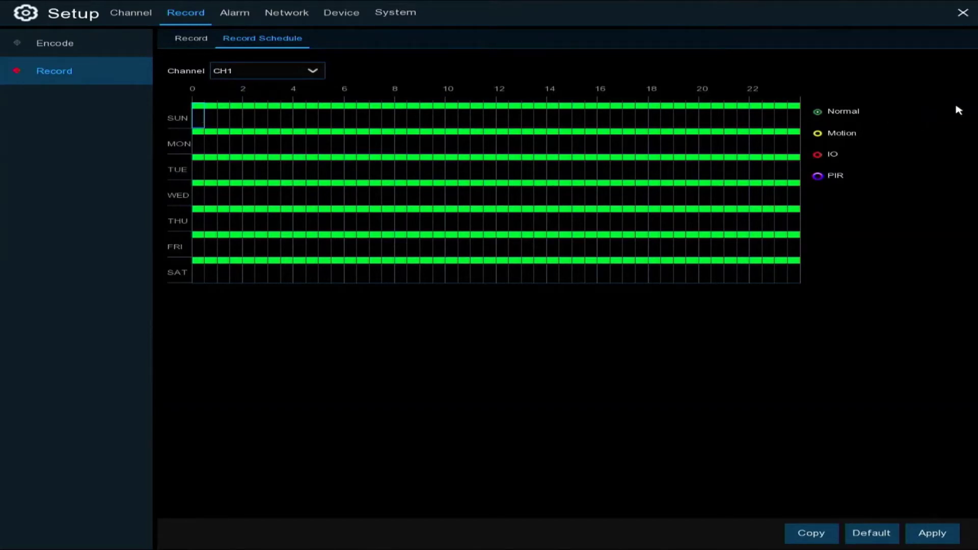
mouse_move(200, 118)
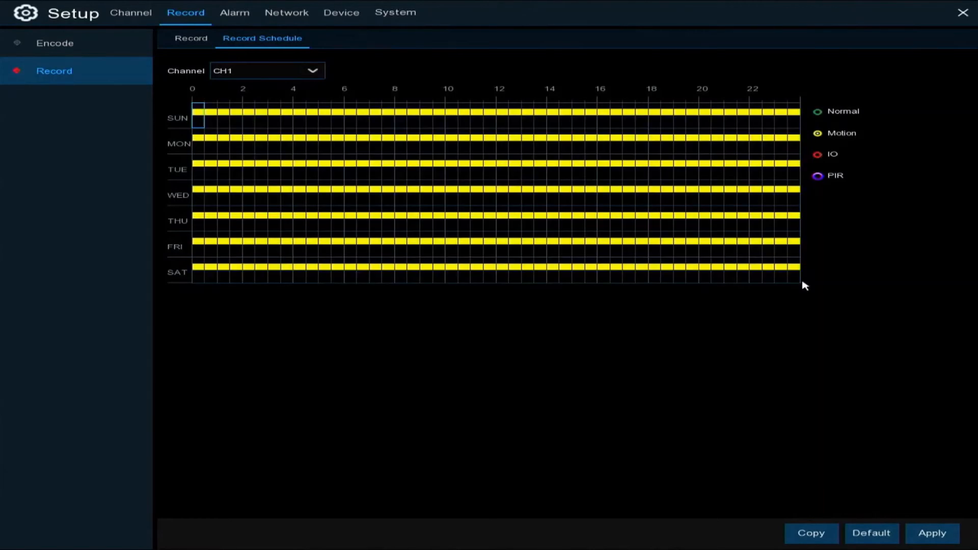
mouse_move(588, 225)
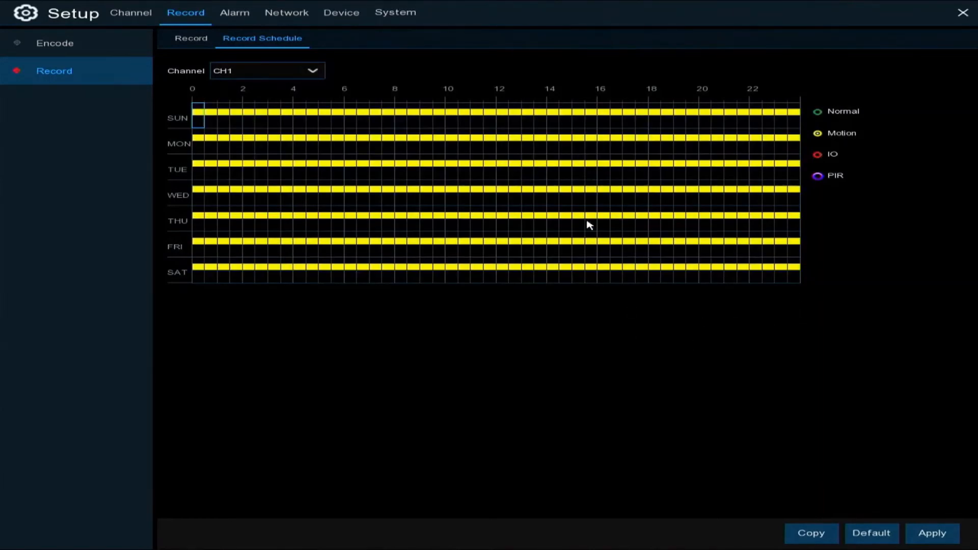
mouse_move(208, 124)
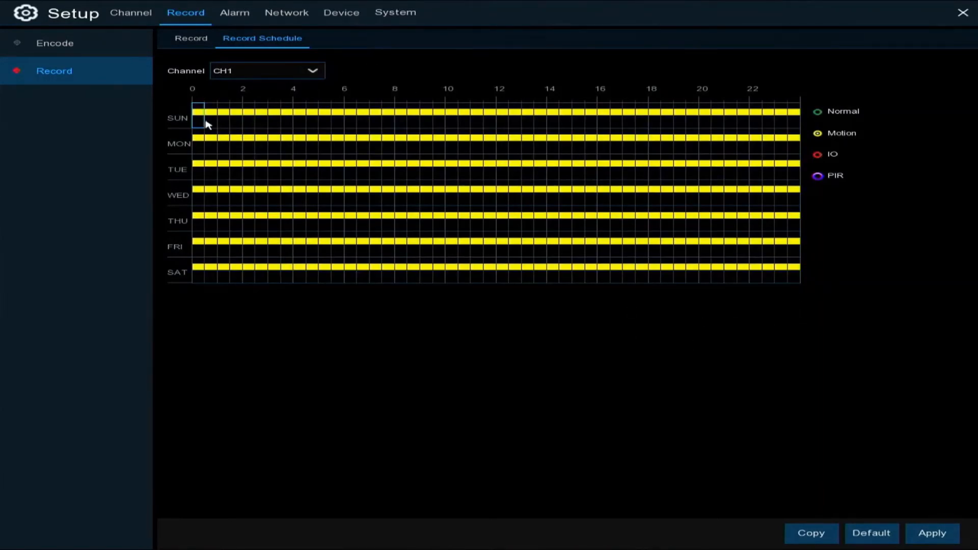
mouse_move(195, 126)
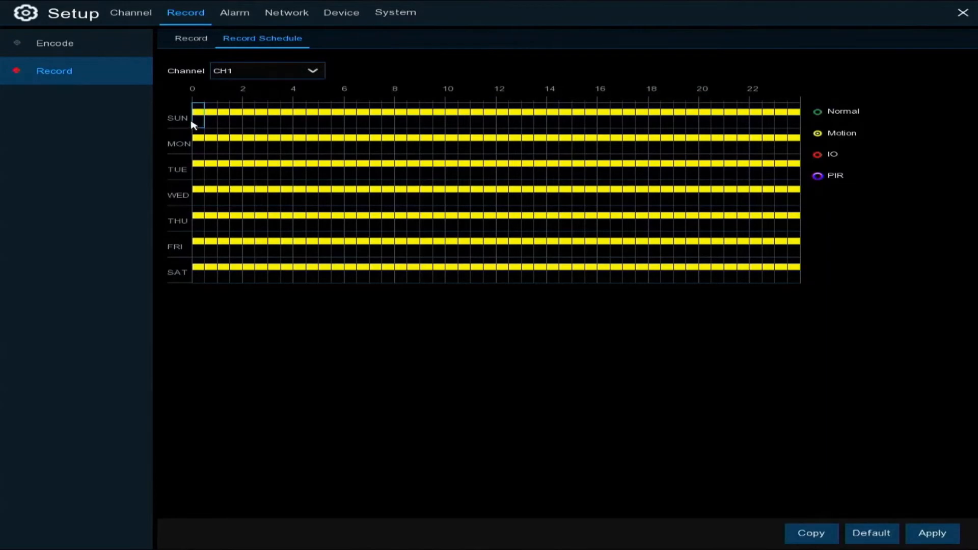
mouse_move(304, 126)
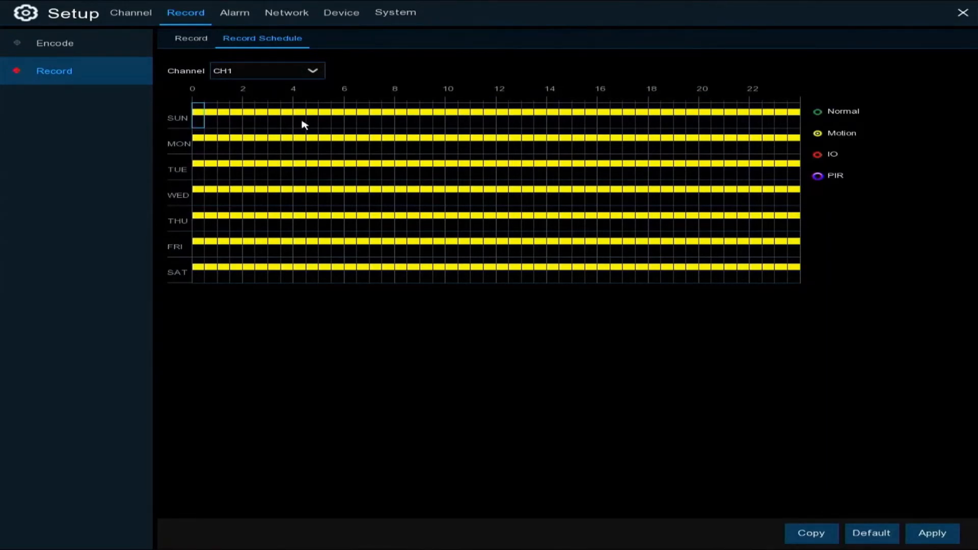
mouse_move(206, 281)
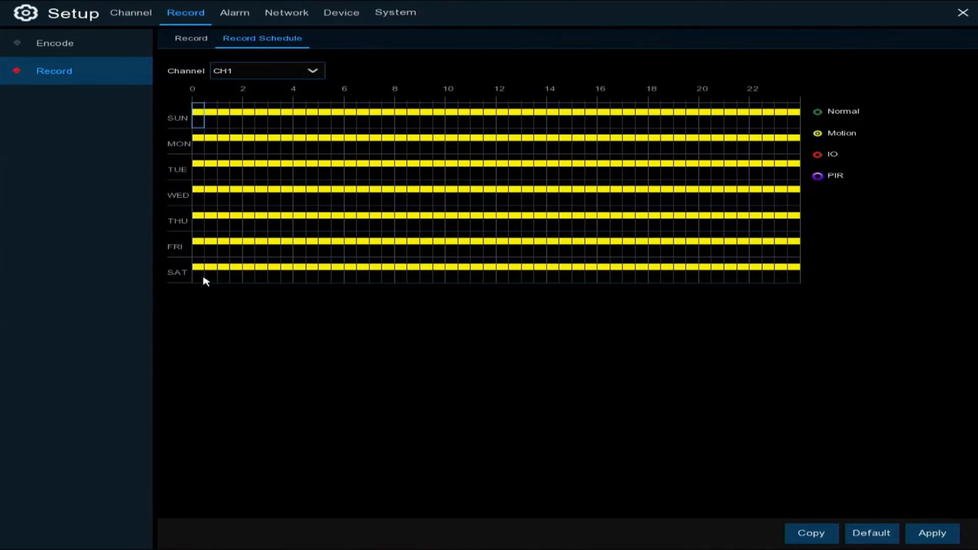
mouse_move(435, 180)
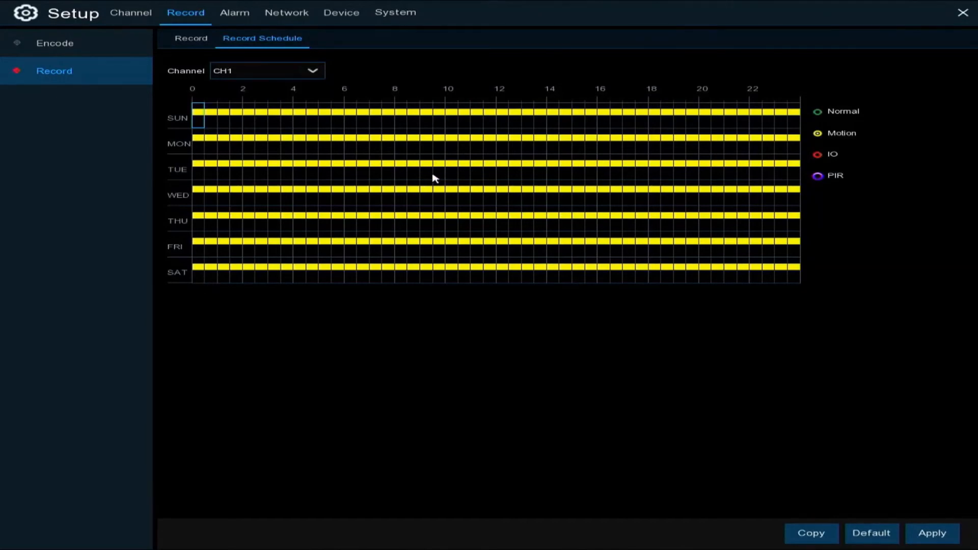
mouse_move(245, 132)
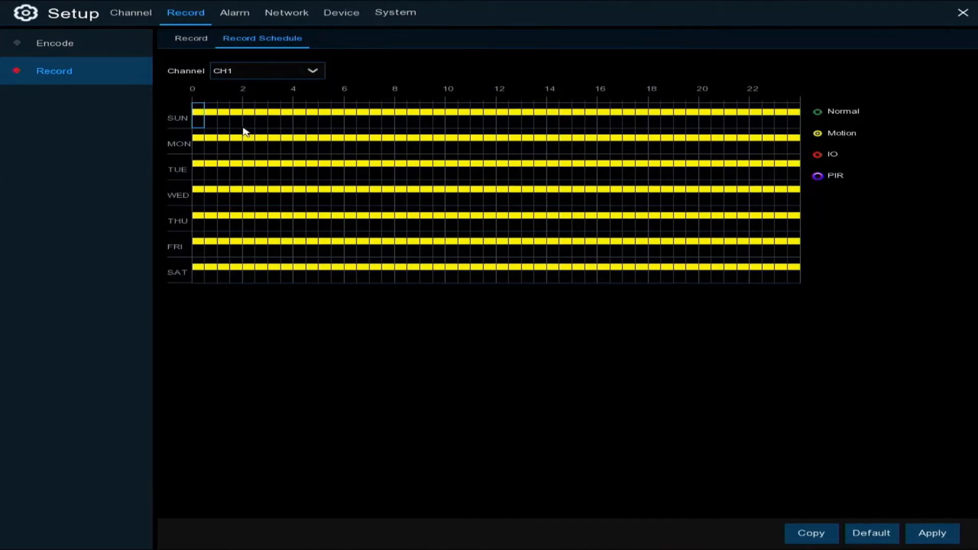
mouse_move(202, 122)
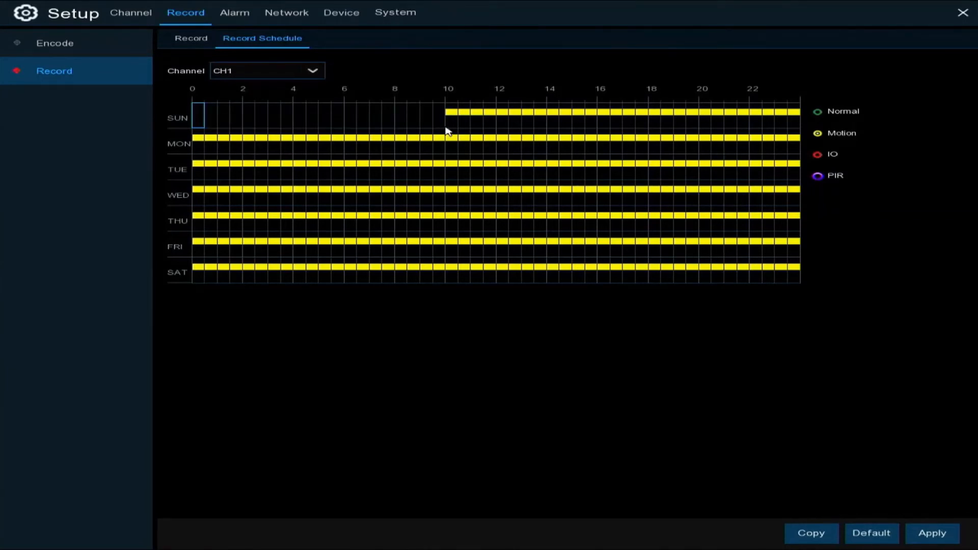
mouse_move(656, 126)
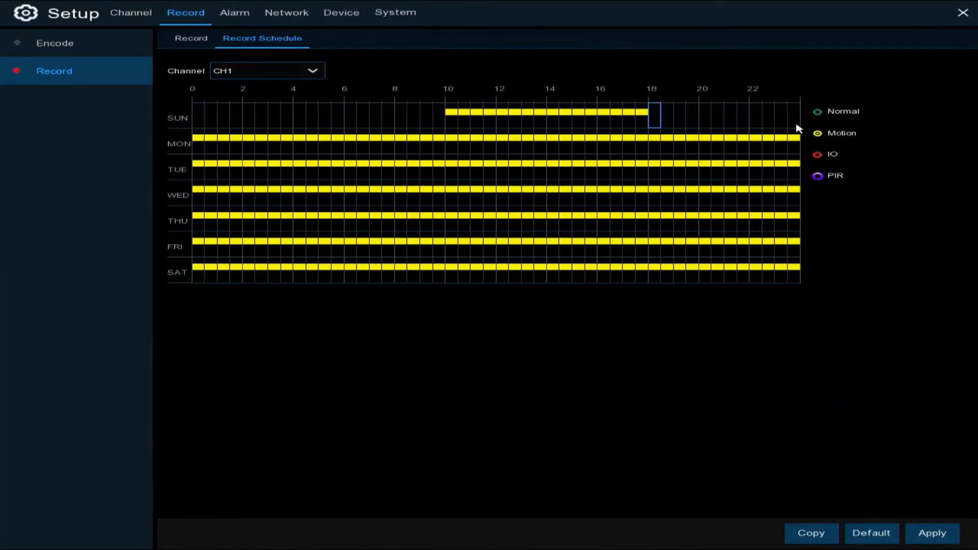
mouse_move(749, 121)
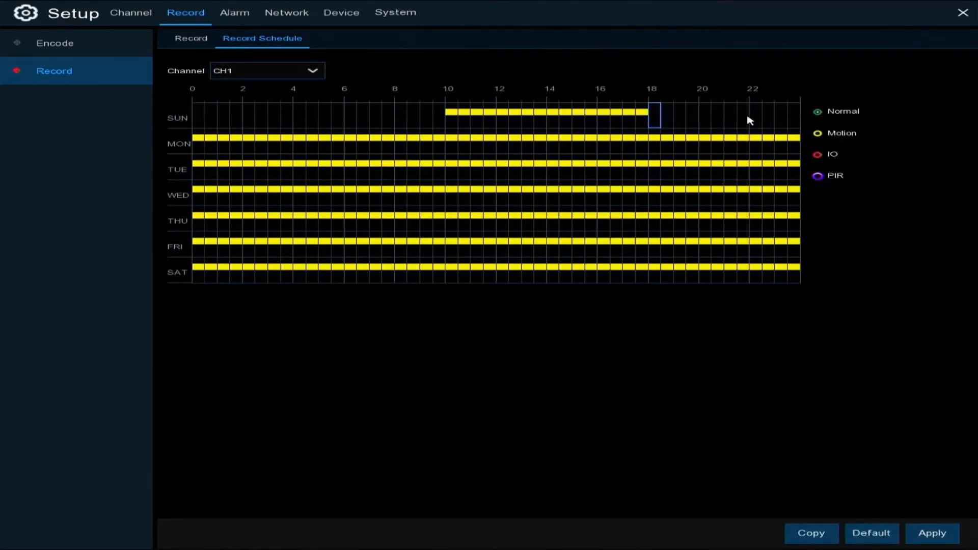
mouse_move(195, 118)
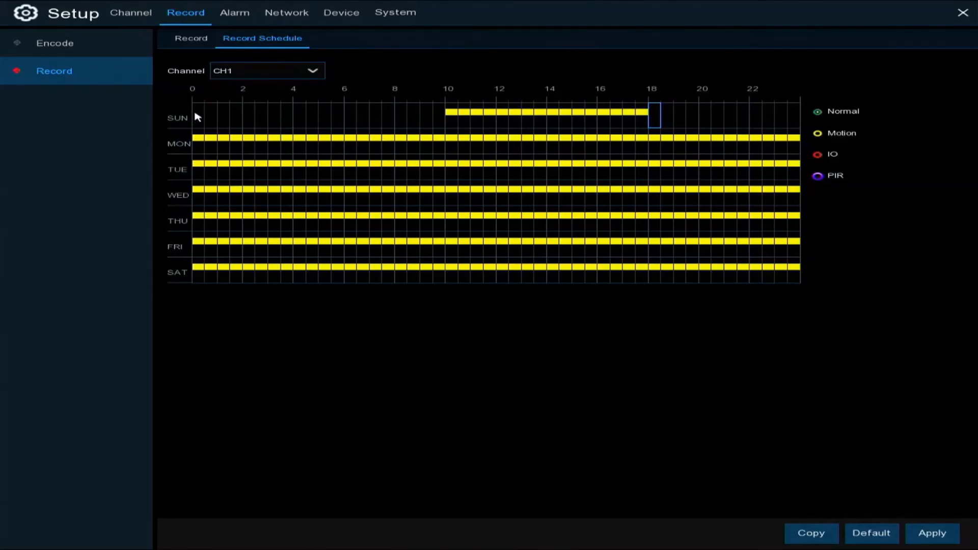
- Paint Sunday hours outside 10–18 as normal recording, leaving 10–18 as motion
left_click_drag(197, 114, 374, 114)
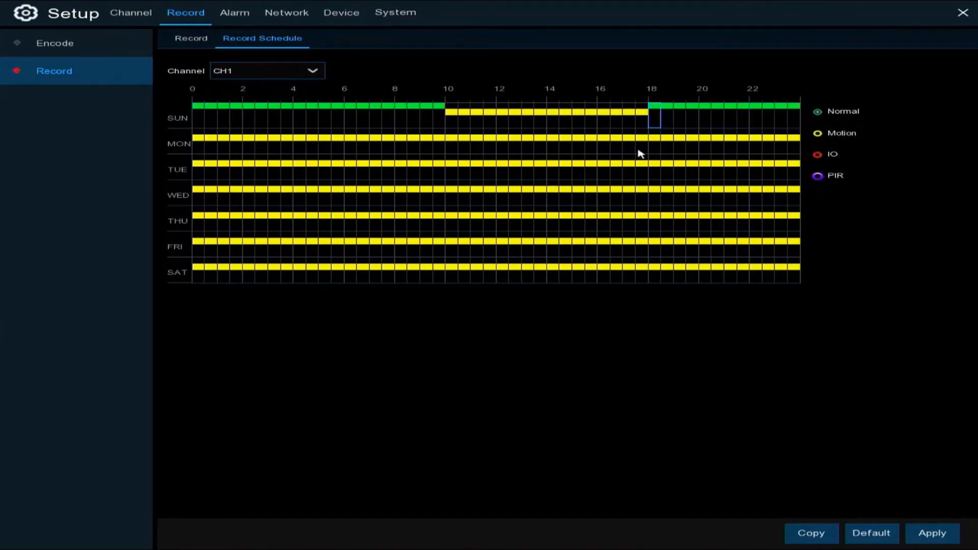
mouse_move(548, 323)
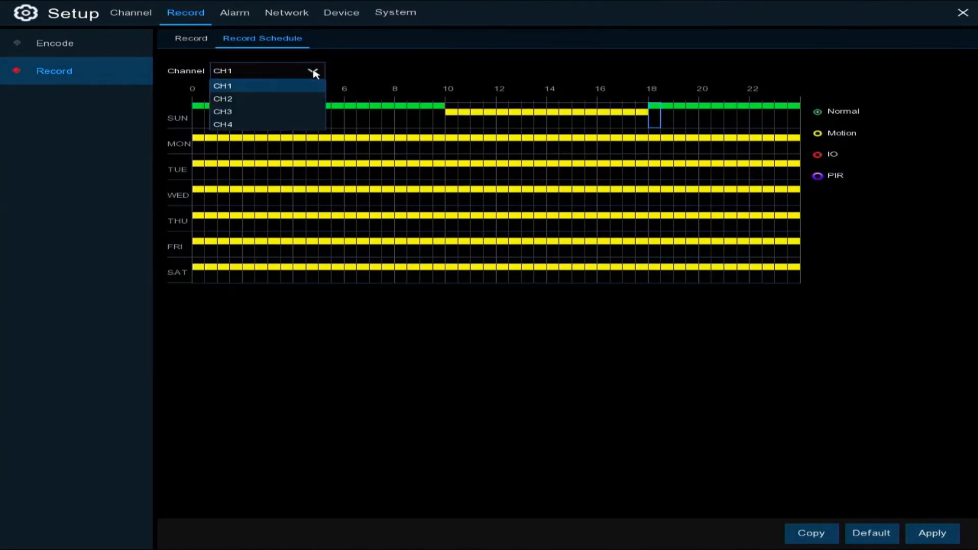
- Apply the CH1 recording schedule and confirm the success notice
left_click(223, 86)
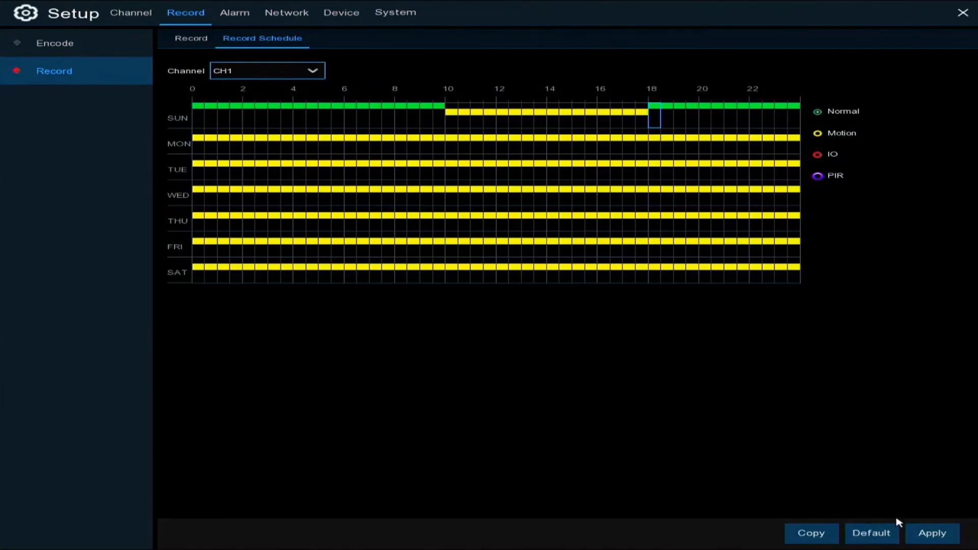
left_click(932, 533)
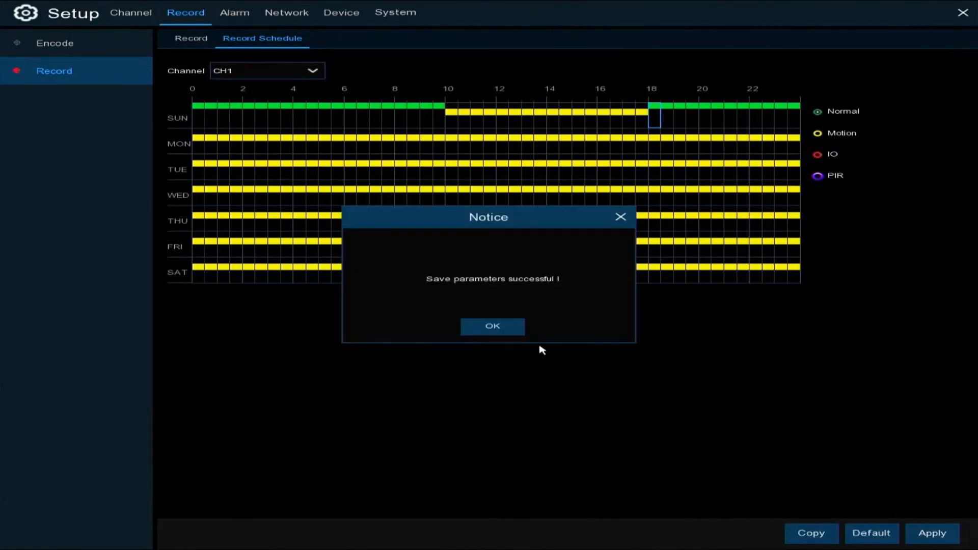
left_click(491, 326)
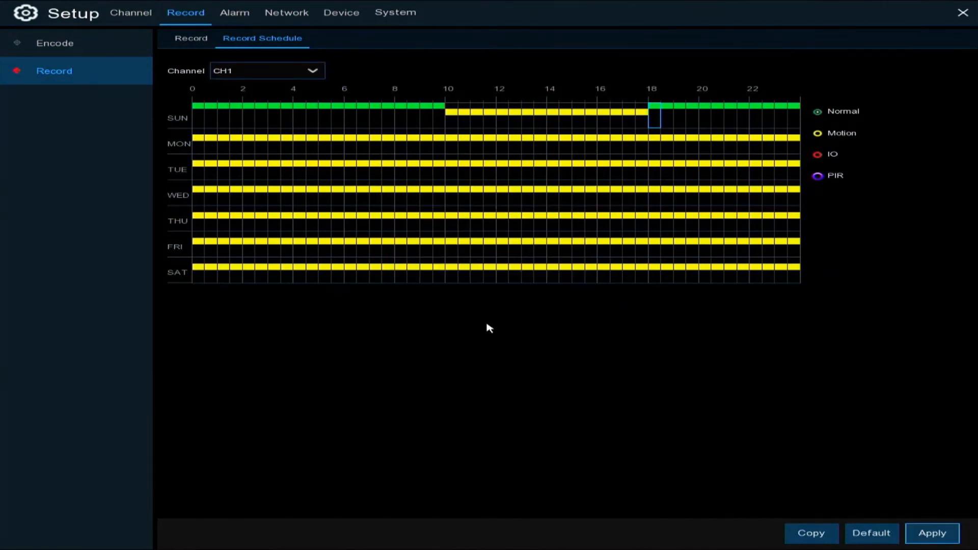
mouse_move(399, 371)
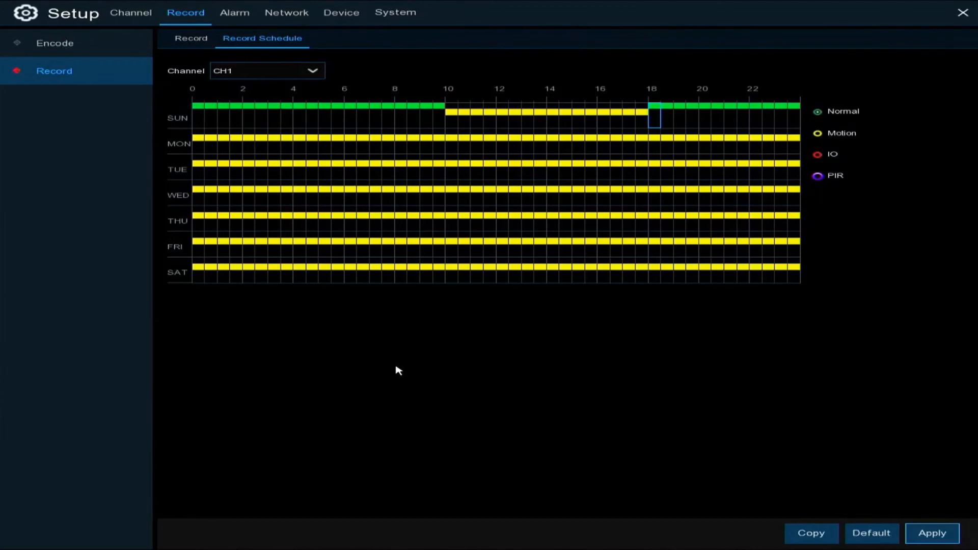